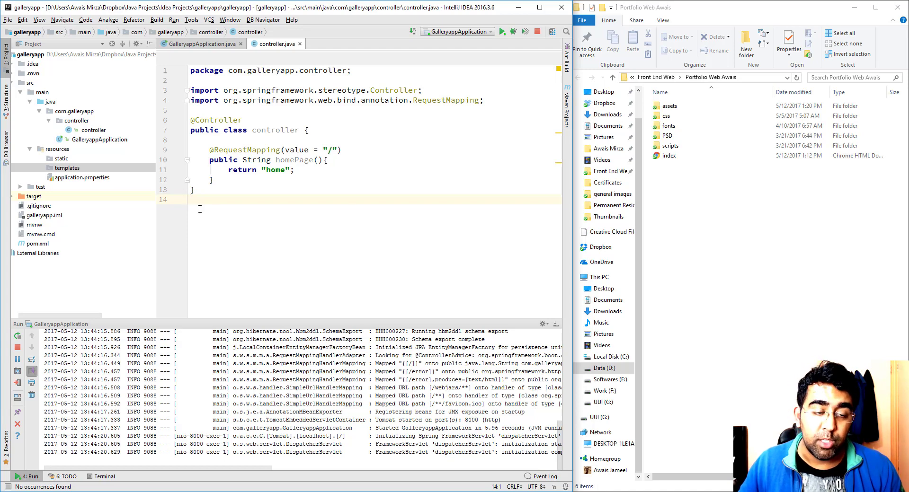
pyautogui.moveTo(278, 230)
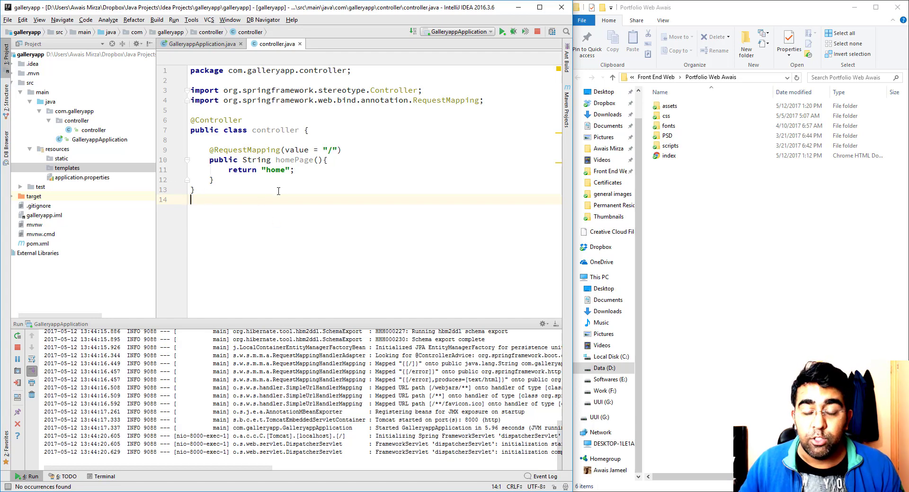
pyautogui.moveTo(752, 220)
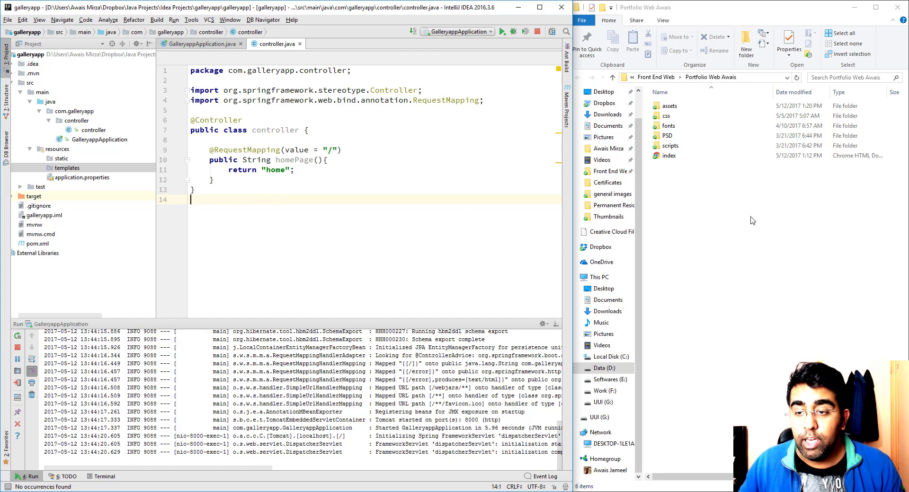
# Copy the assets, css, fonts, scripts folders and index.html into the project's resources folder.
pyautogui.click(671, 146)
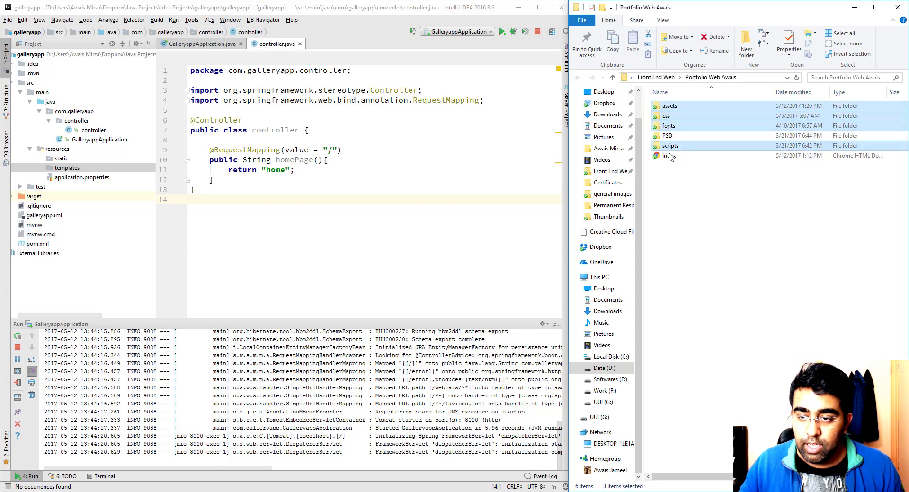
pyautogui.click(669, 155)
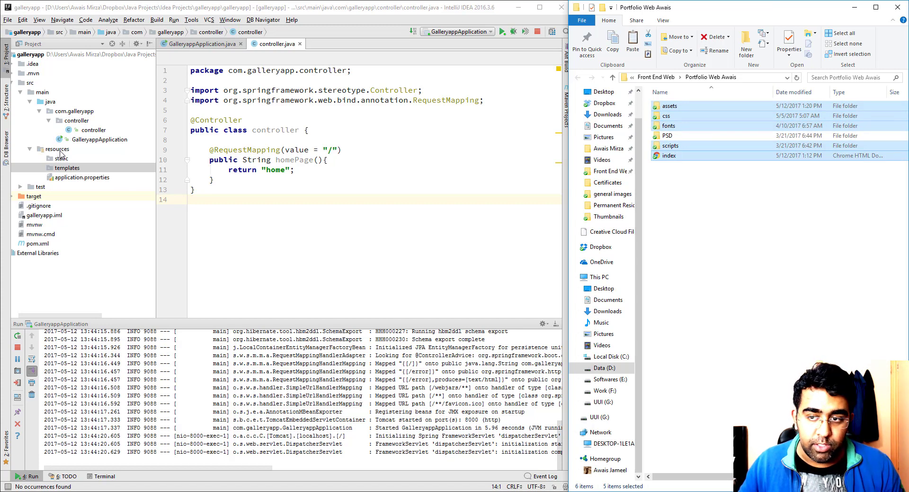
pyautogui.rightClick(56, 148)
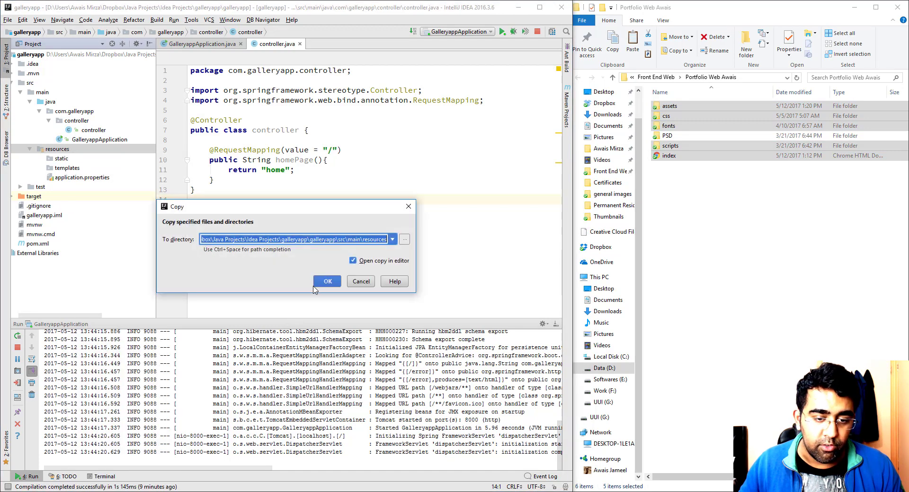
pyautogui.click(327, 281)
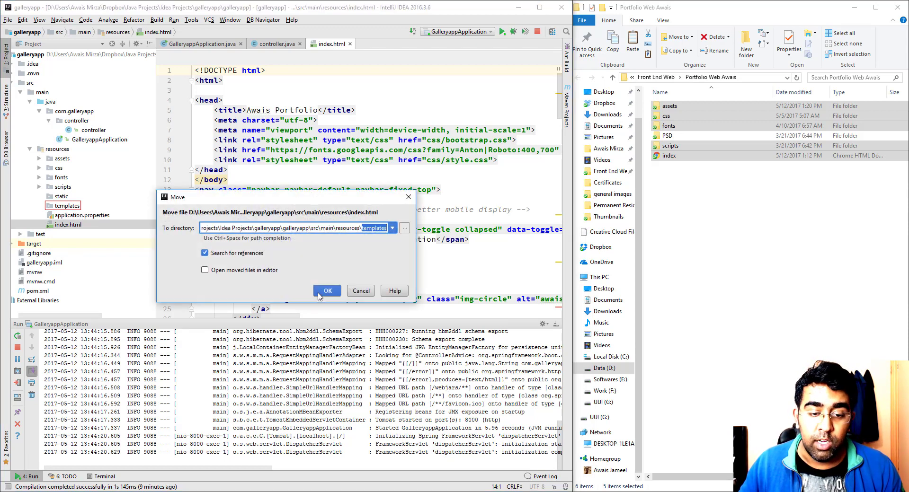
# Move index.html into templates and pick up the assets folder, dismissing the package name error.
pyautogui.click(326, 291)
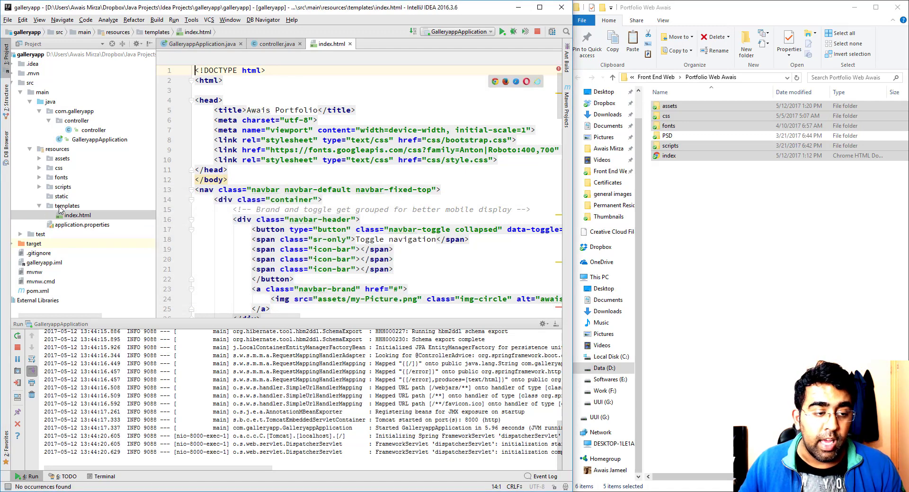
pyautogui.click(63, 186)
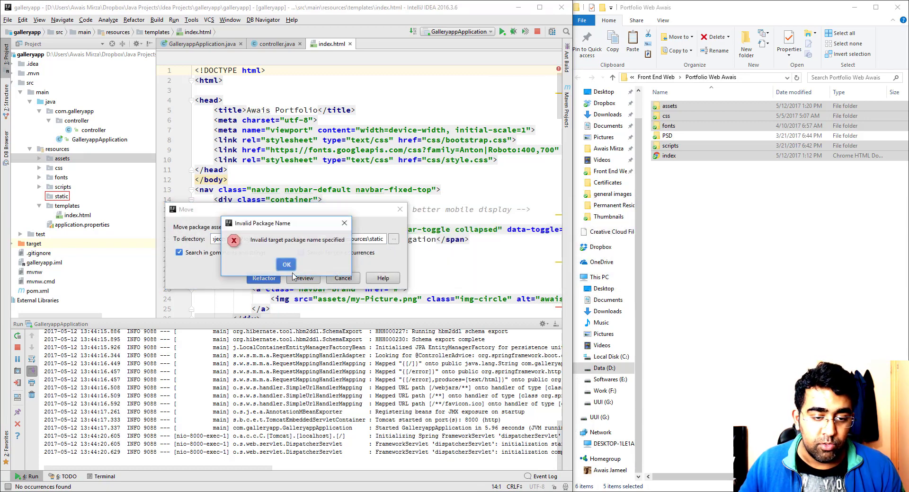
pyautogui.click(286, 264)
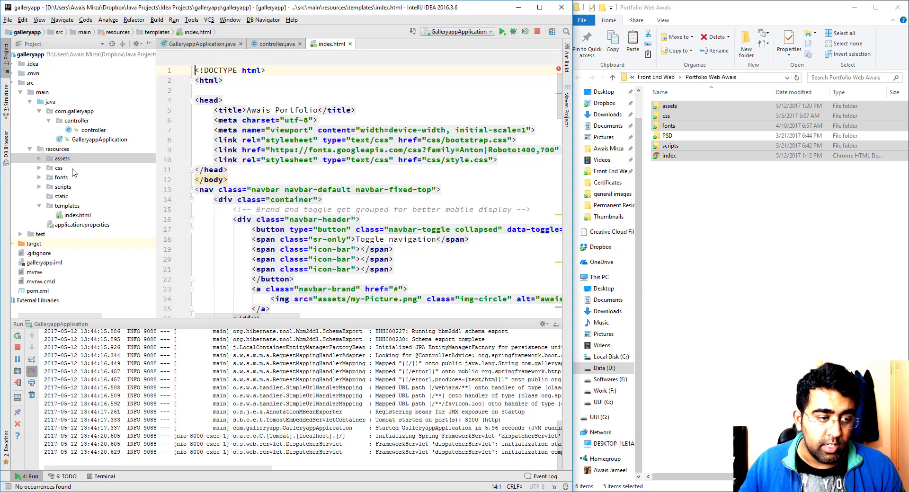
pyautogui.moveTo(65, 202)
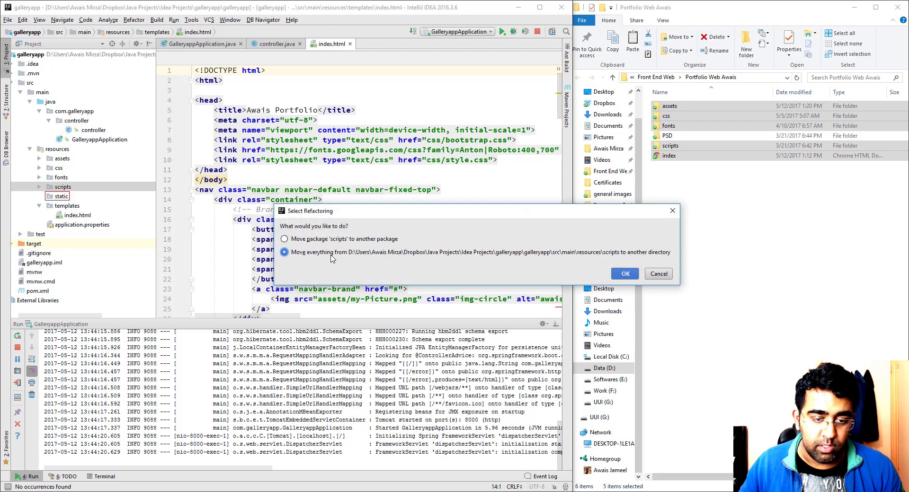
pyautogui.moveTo(613, 285)
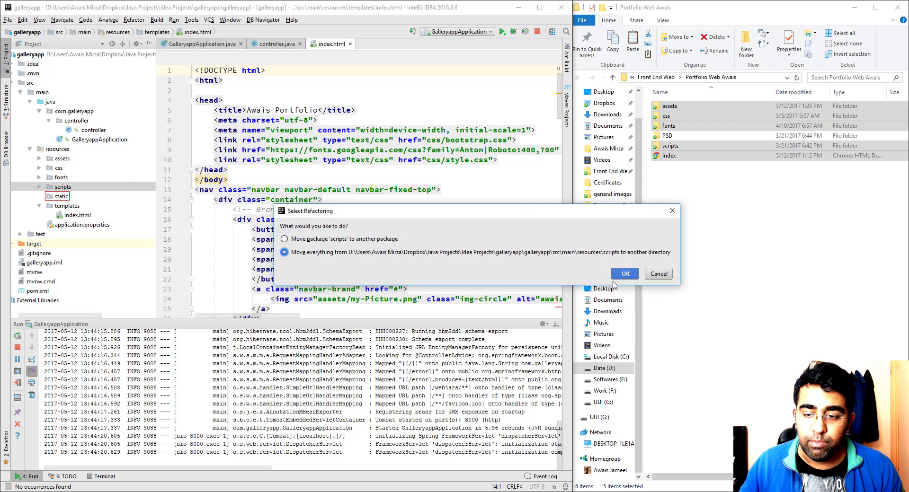
# Move scripts, fonts, css and assets into static, dismissing the leftover error and move request.
pyautogui.click(625, 273)
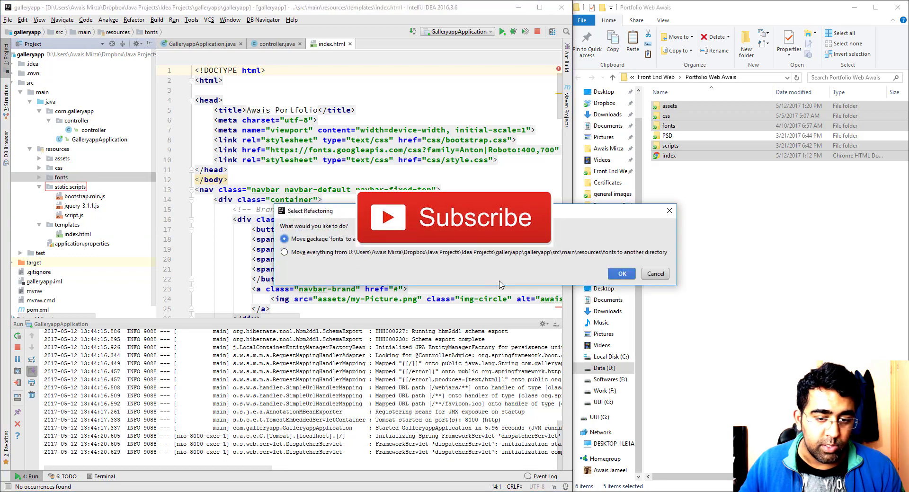
pyautogui.click(621, 273)
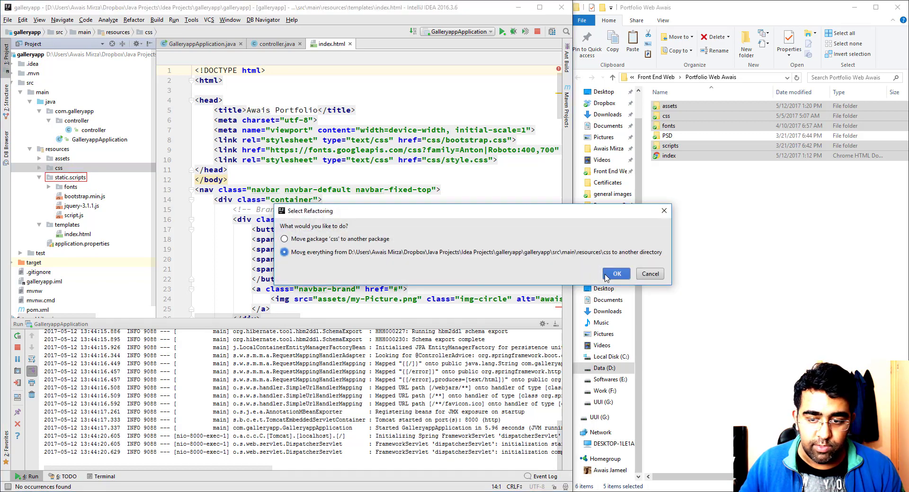
pyautogui.click(617, 274)
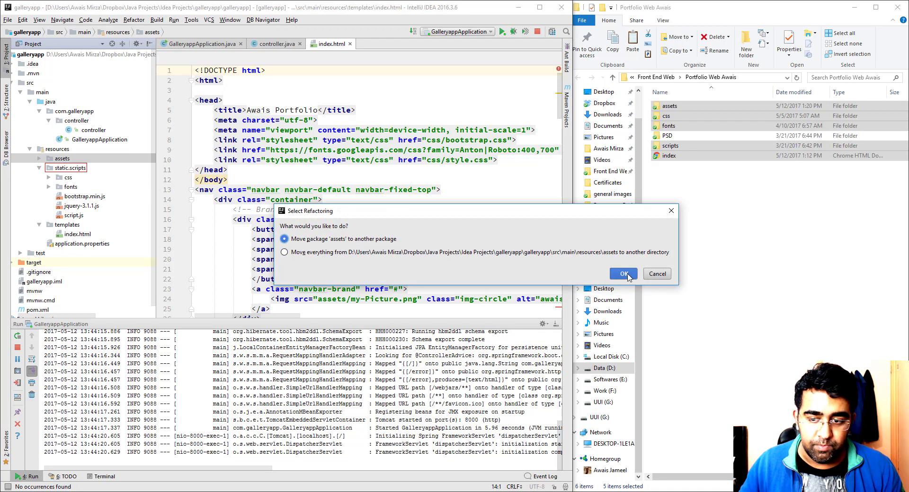
pyautogui.click(623, 272)
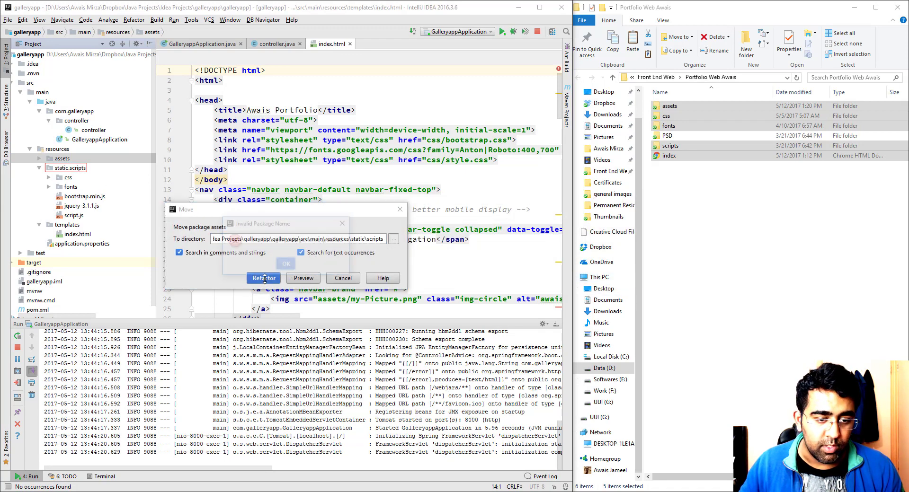
pyautogui.click(285, 263)
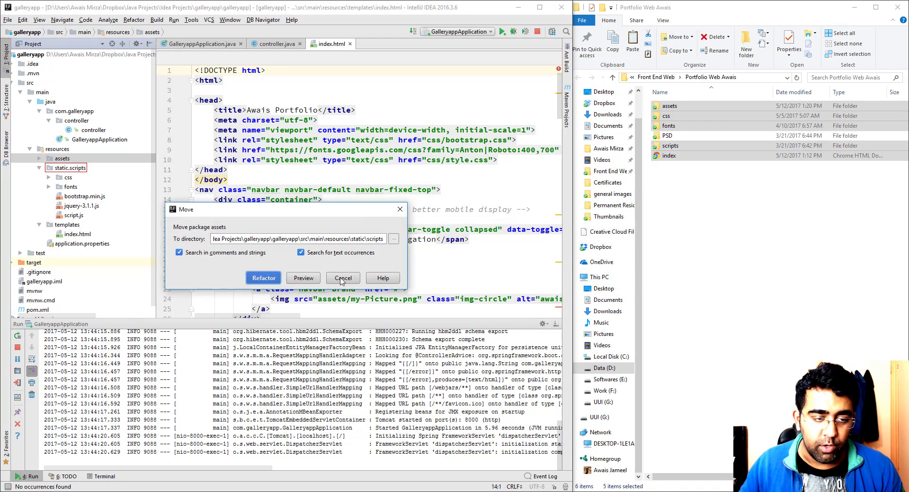
pyautogui.click(262, 277)
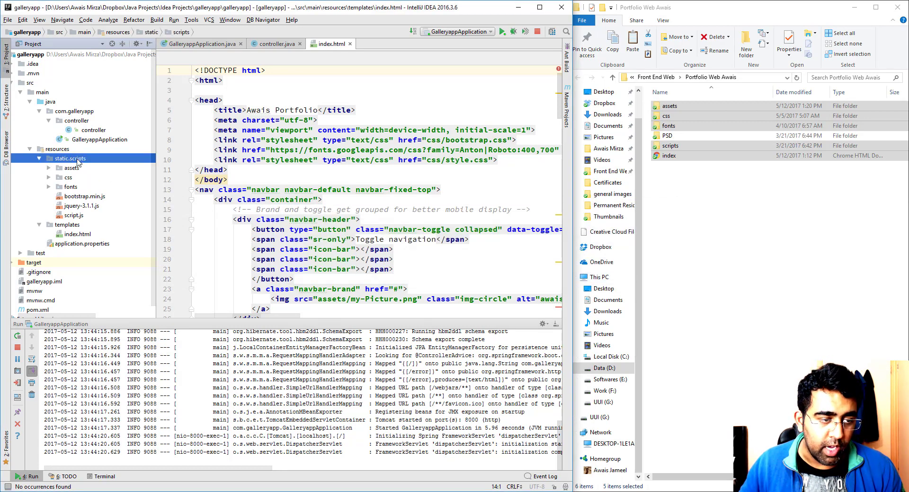
# Rename static.scripts to static and expand it to check assets, css, fonts and the JavaScript files.
pyautogui.rightClick(70, 158)
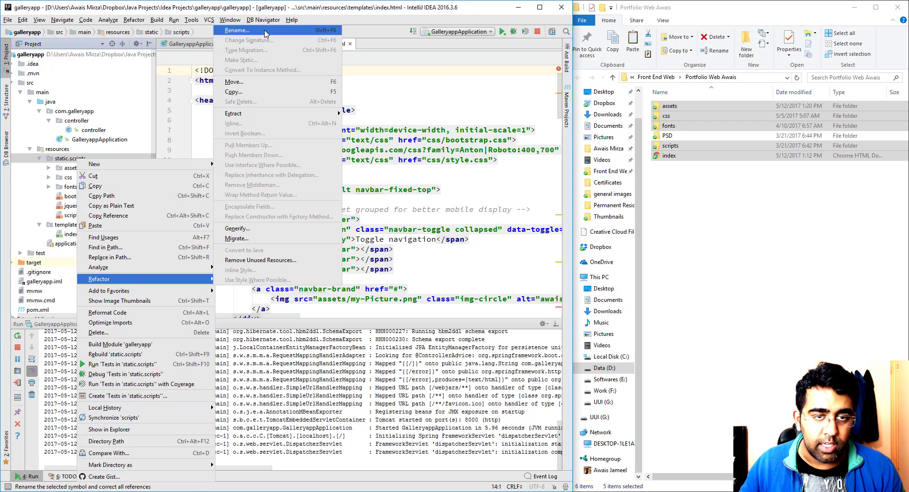
pyautogui.click(237, 29)
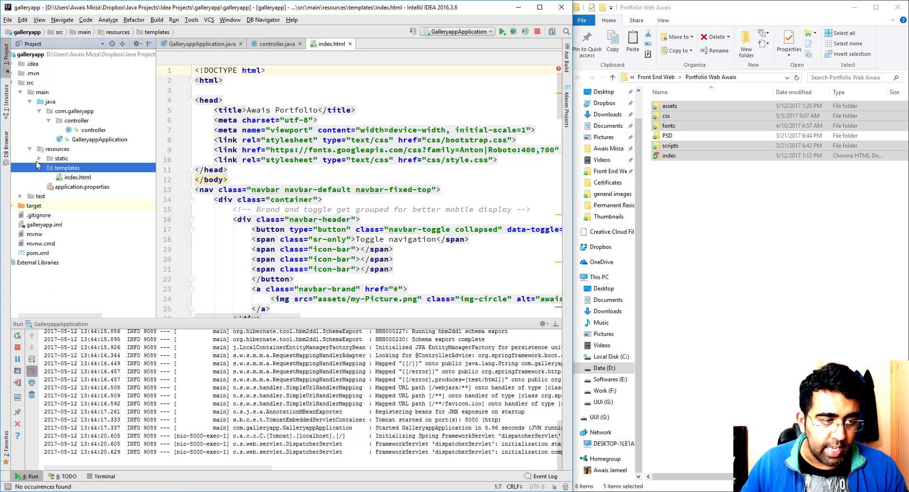
pyautogui.click(39, 158)
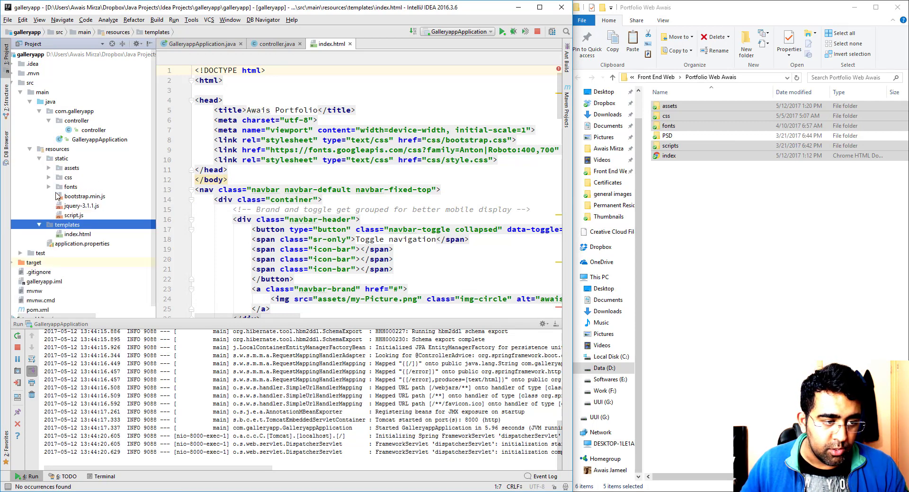
pyautogui.click(49, 177)
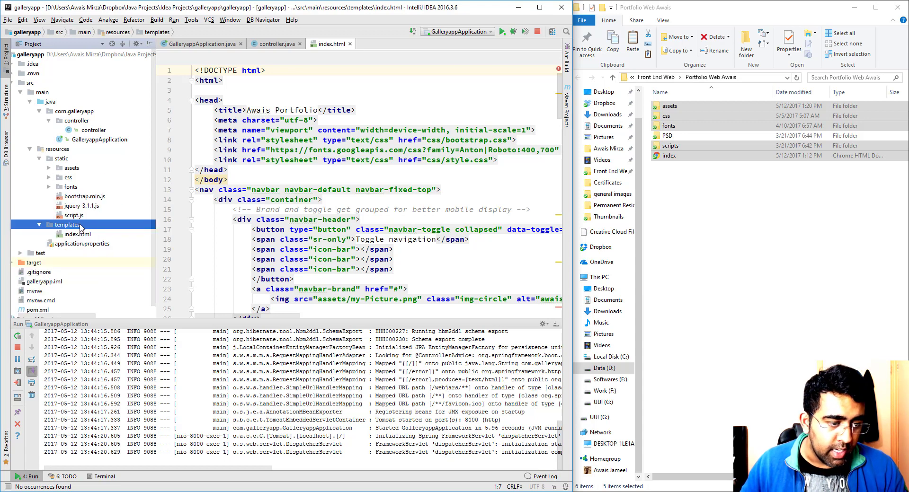
pyautogui.click(87, 196)
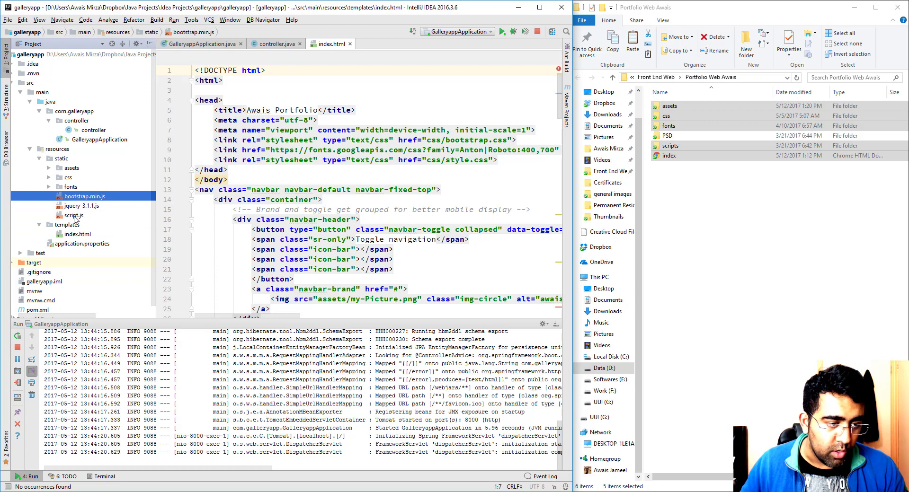
# Create a scripts folder under static and move bootstrap.min.js, jquery-3.1.1.js and script.js into it.
pyautogui.rightClick(62, 158)
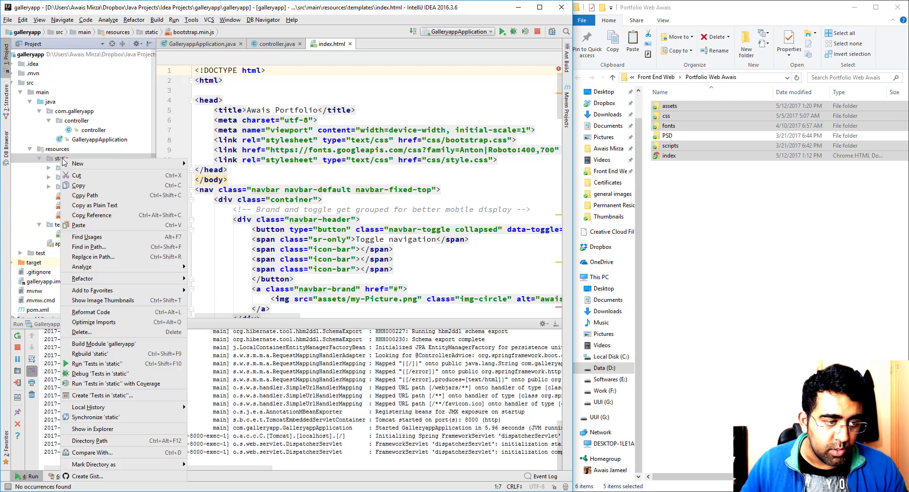
pyautogui.click(76, 162)
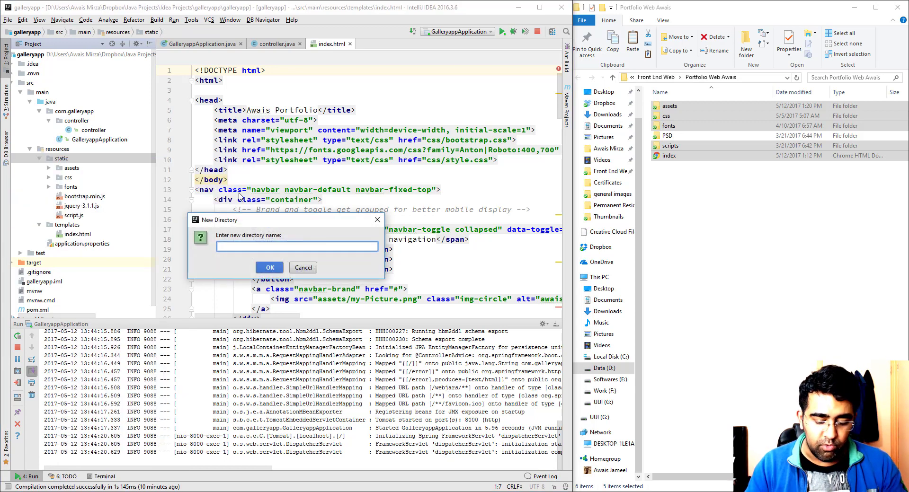
pyautogui.write('script')
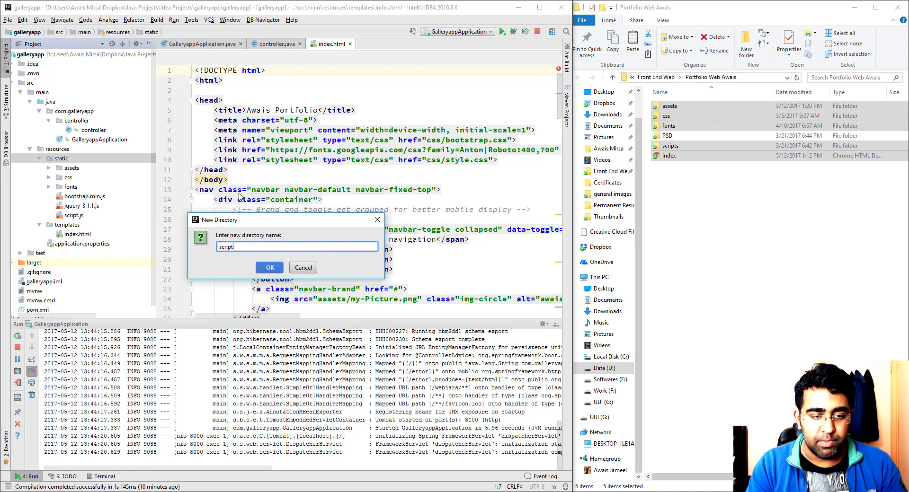
pyautogui.click(269, 267)
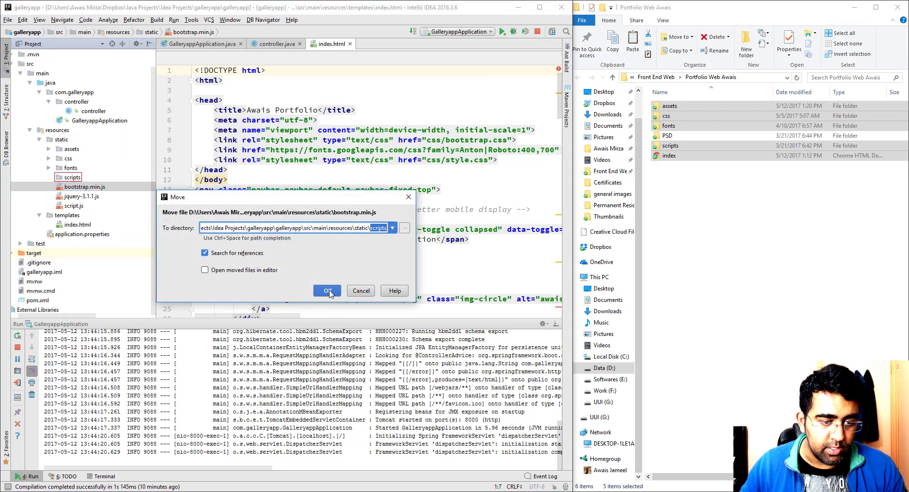
pyautogui.click(327, 290)
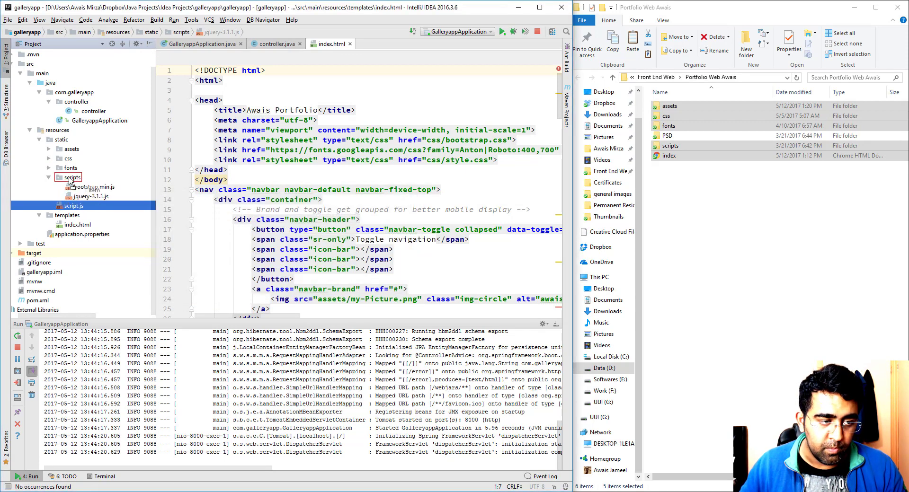
pyautogui.click(74, 205)
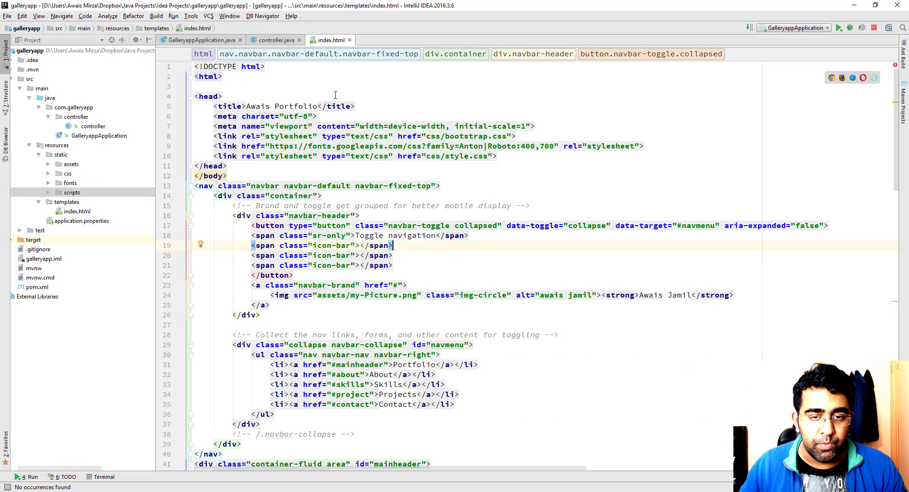
pyautogui.moveTo(388, 100)
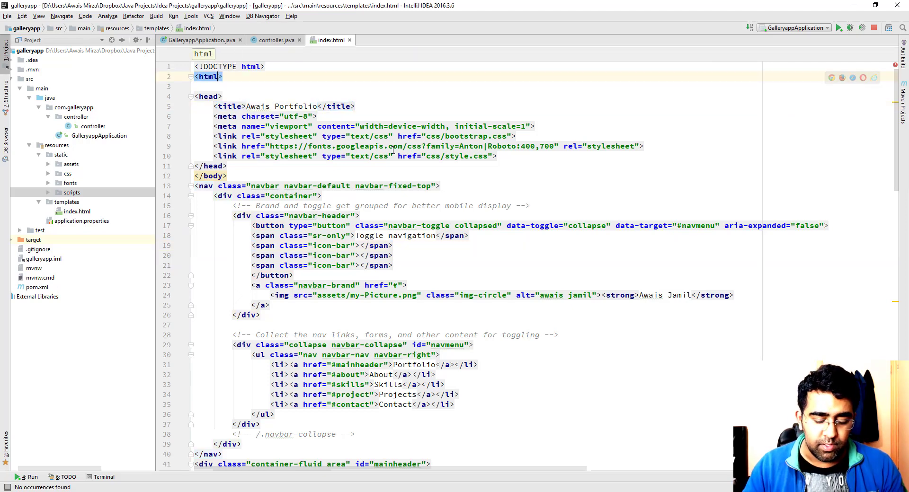
pyautogui.write('lang=""')
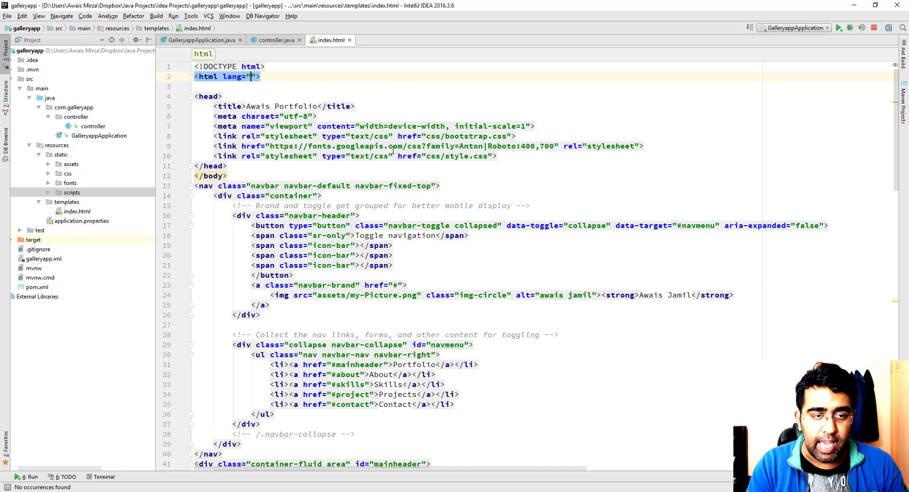
pyautogui.write('en')
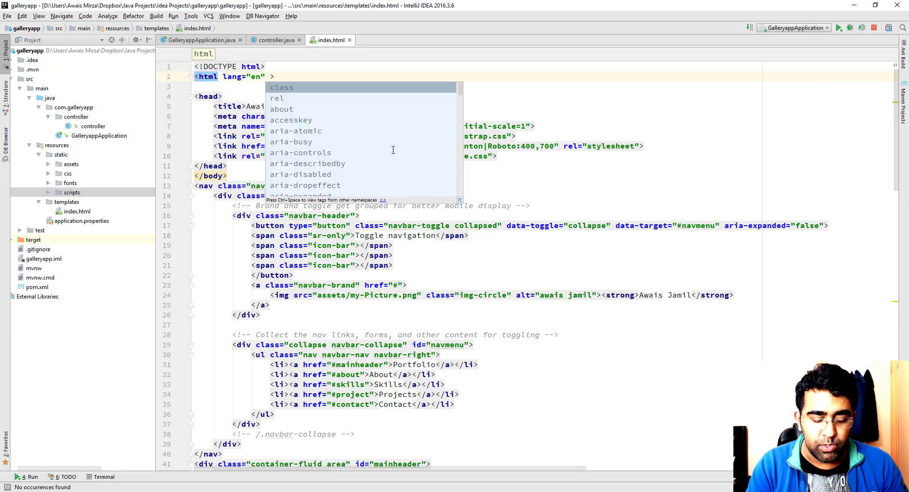
pyautogui.write('xmlns')
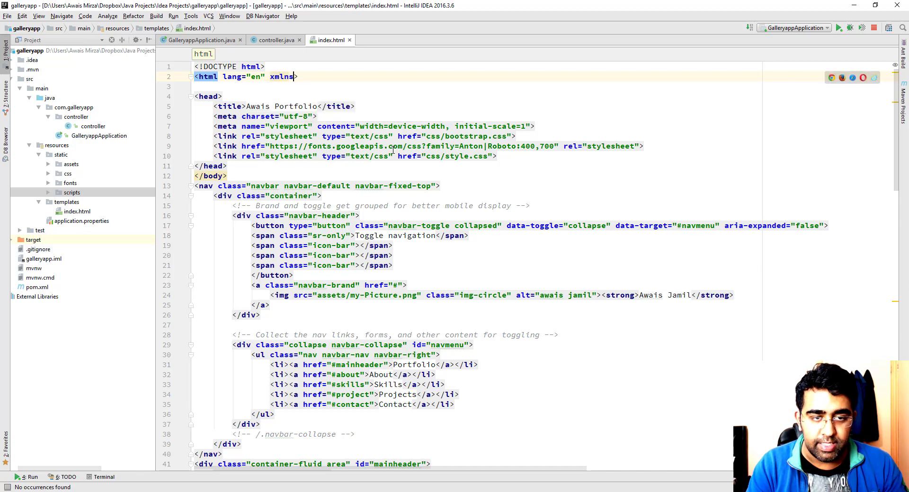
pyautogui.write(':th')
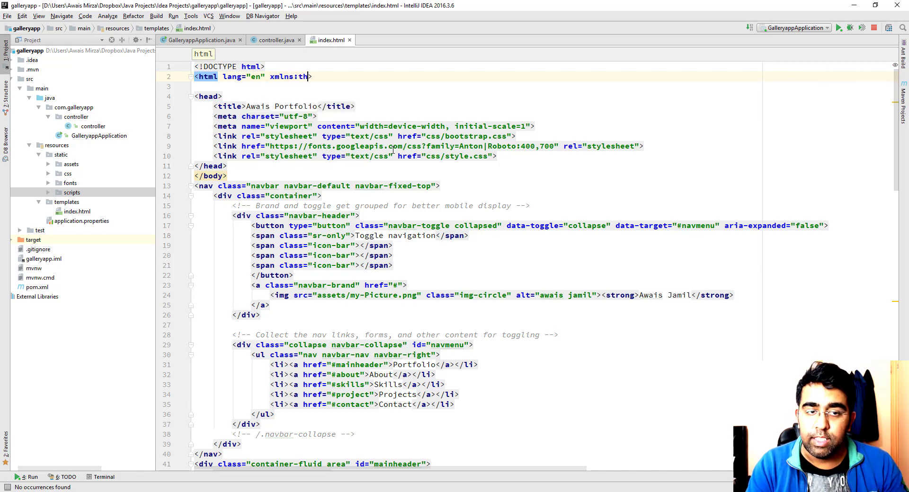
pyautogui.write('=""')
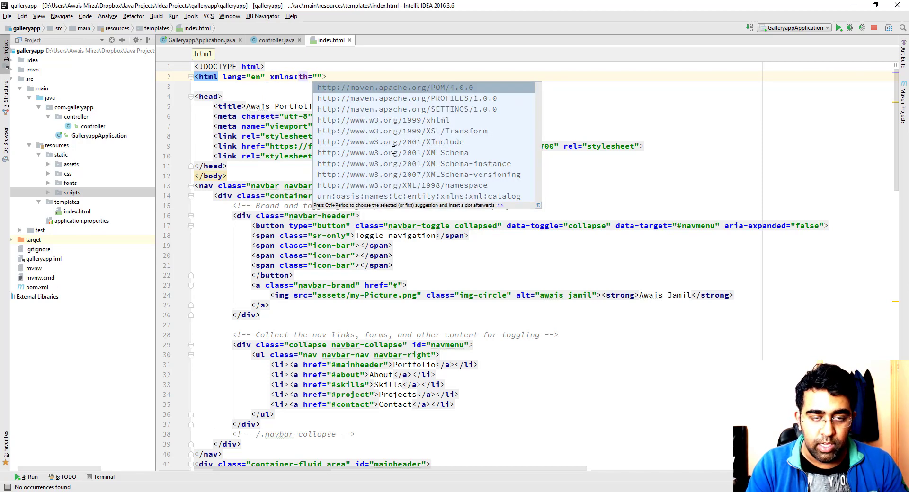
pyautogui.write('http://')
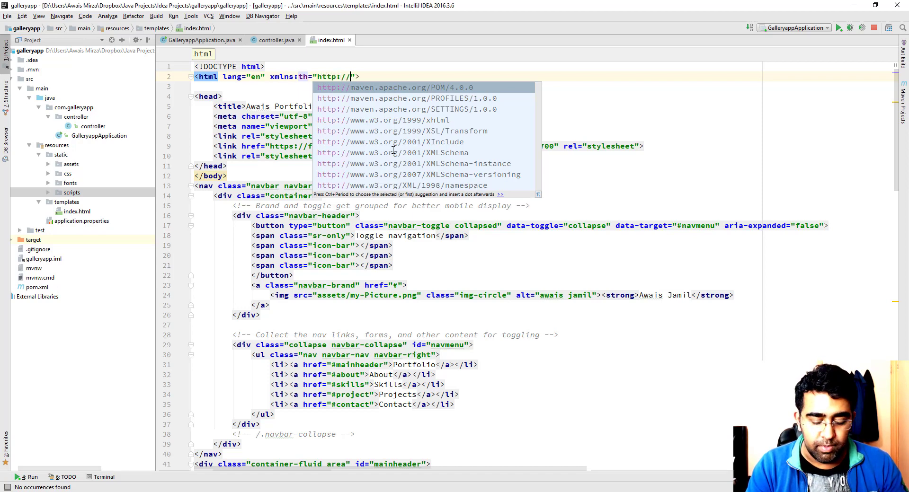
pyautogui.write('www.')
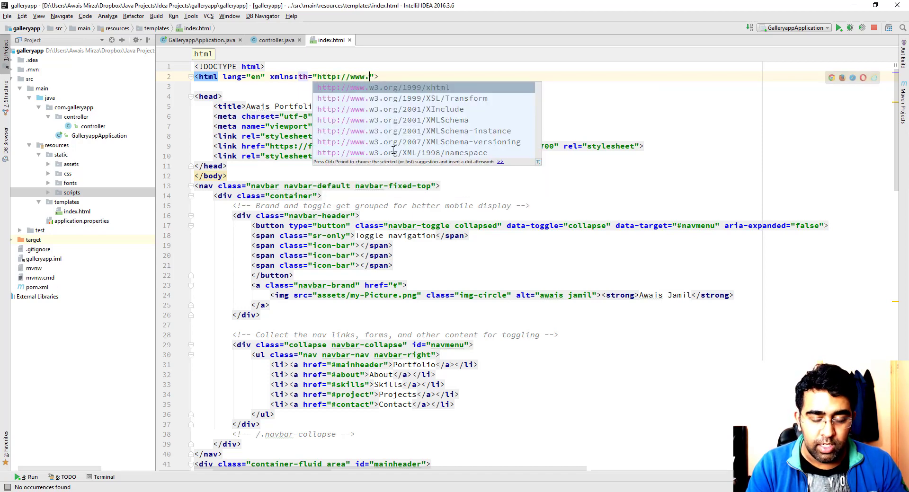
pyautogui.write('thymel')
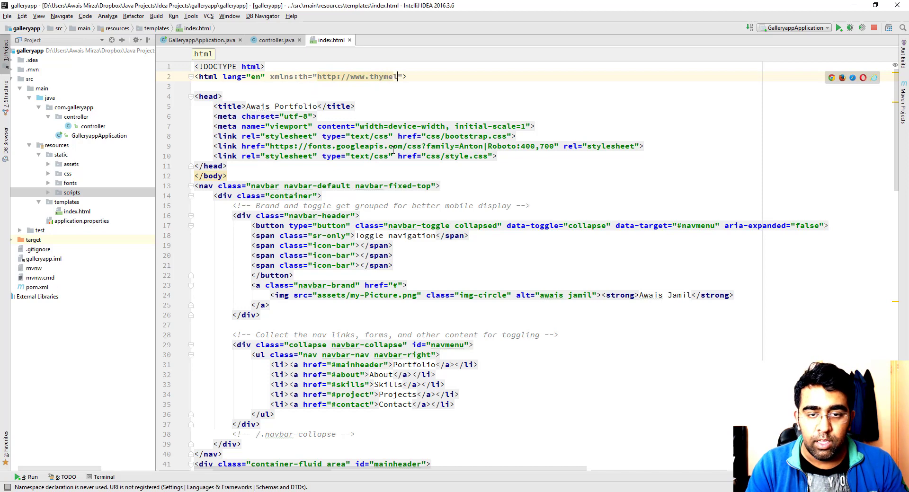
pyautogui.write('eaf.org')
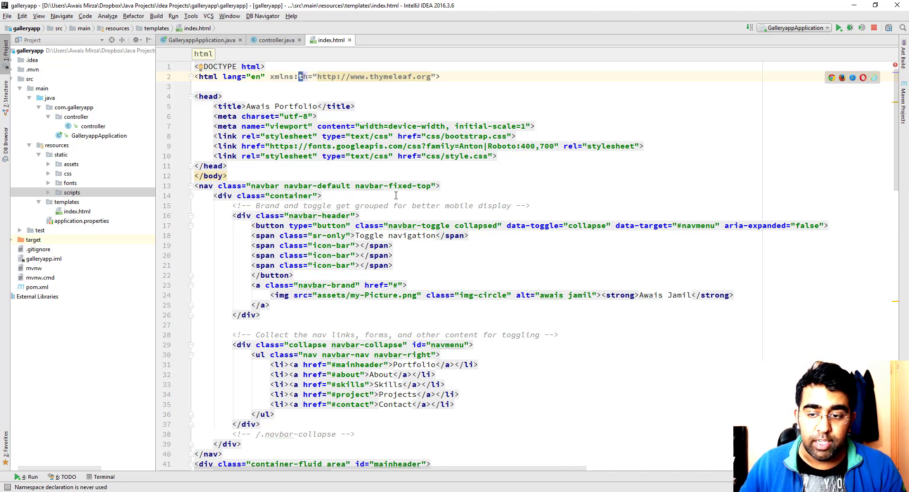
pyautogui.moveTo(365, 240)
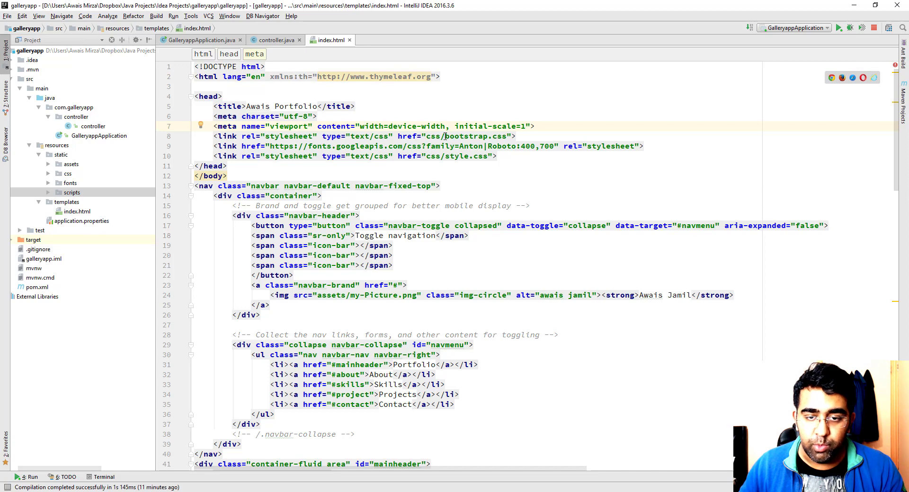
# Rewrite the bootstrap.css and style.css links as th:href="@{/css/...}" Thymeleaf expressions.
pyautogui.doubleClick(475, 136)
pyautogui.write('th:')
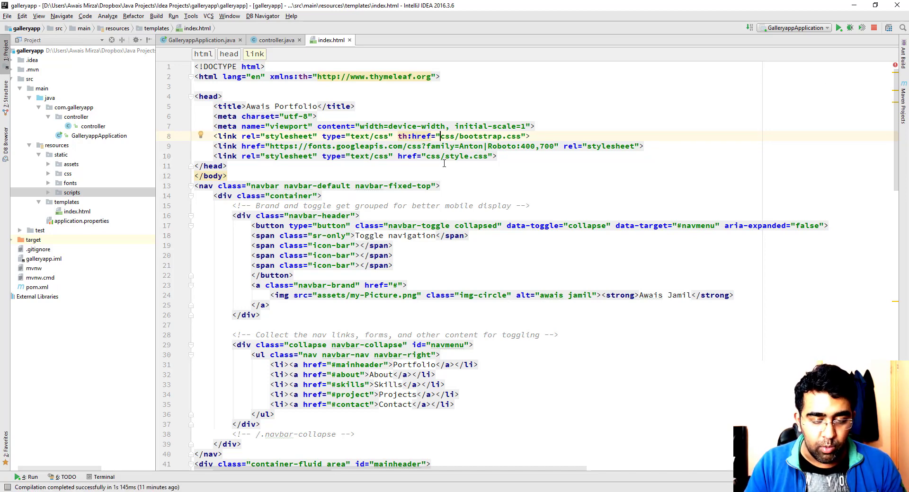
pyautogui.write('@{/')
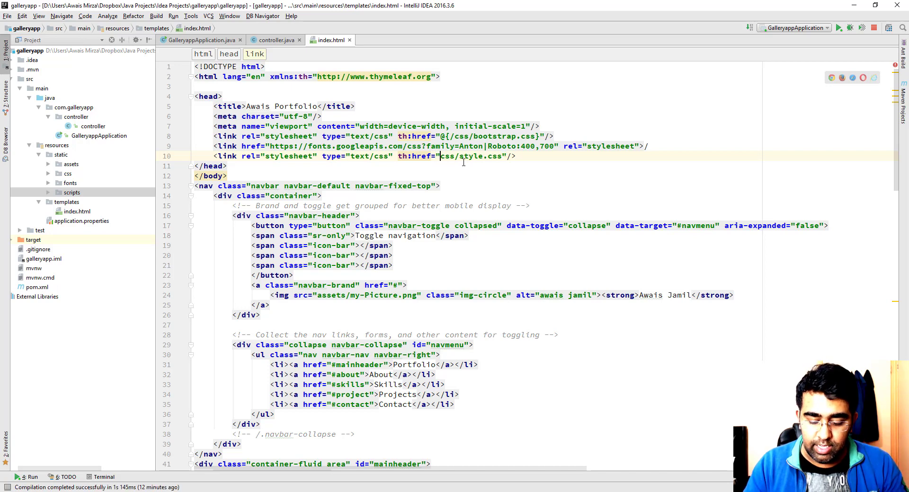
pyautogui.write('@{/')
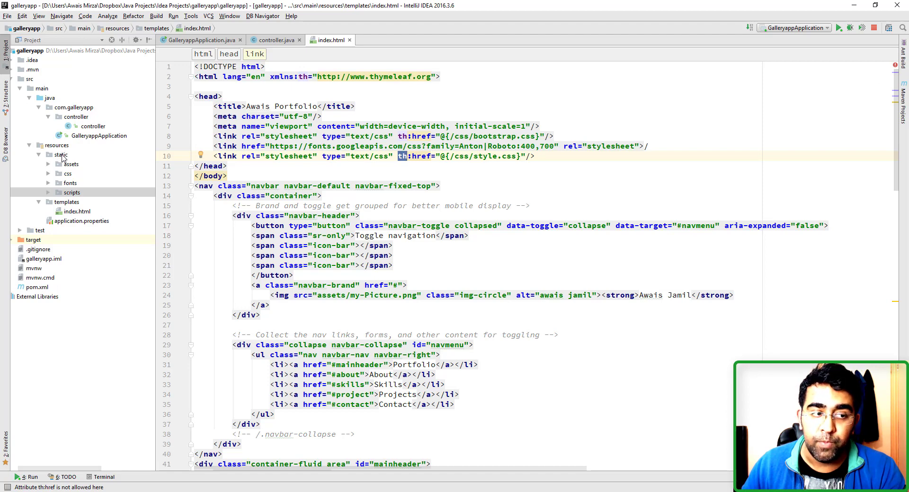
pyautogui.moveTo(163, 169)
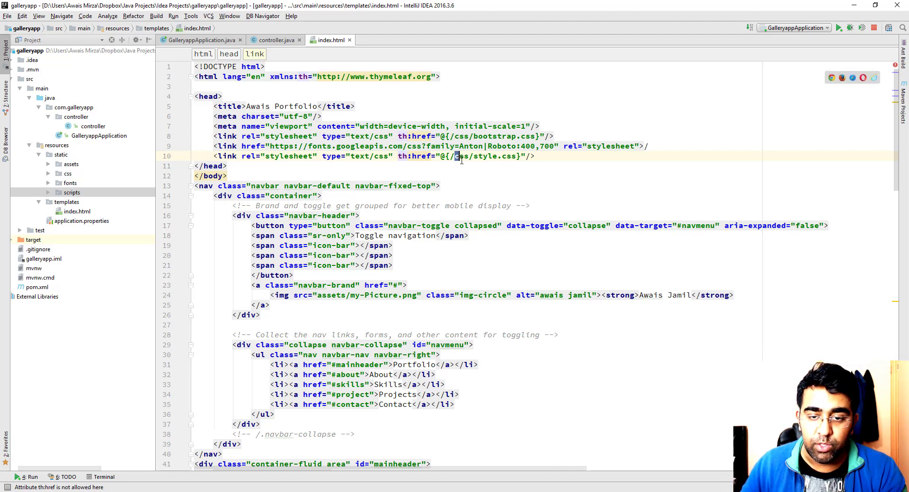
# Expand the static css folder to confirm bootstrap.css and style.css are present.
pyautogui.click(67, 173)
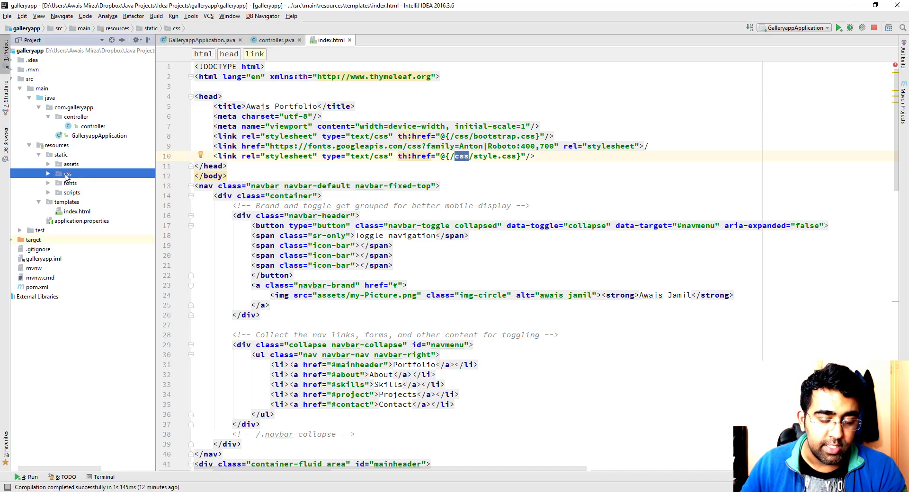
pyautogui.click(67, 173)
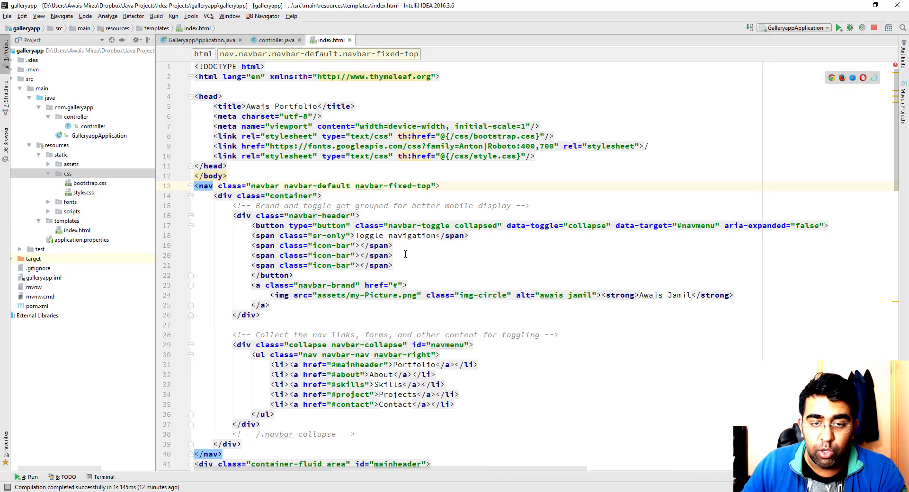
# Scroll through the projects and footer markup of index.html, then switch to controller.java.
pyautogui.scroll(-3)
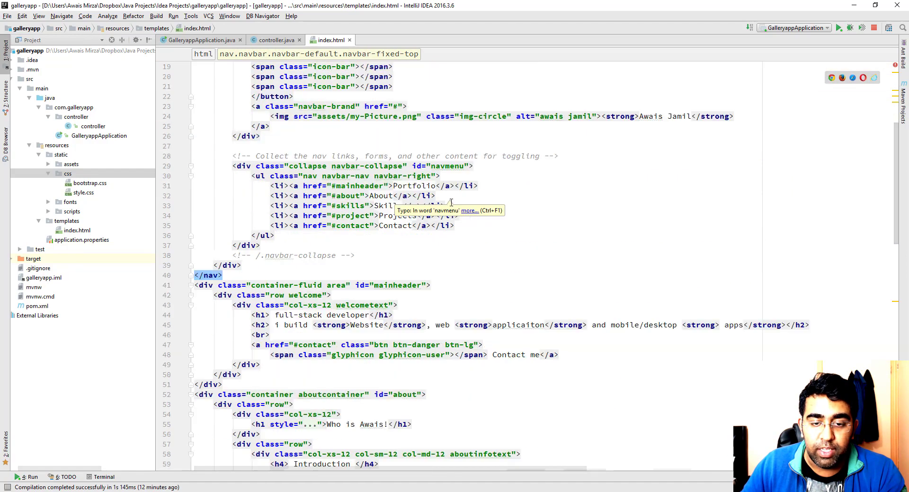
pyautogui.scroll(-3)
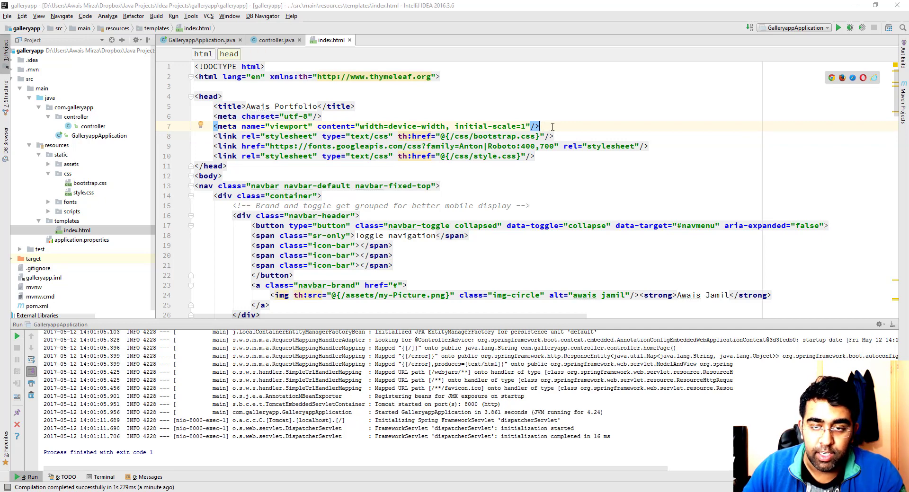
pyautogui.moveTo(565, 185)
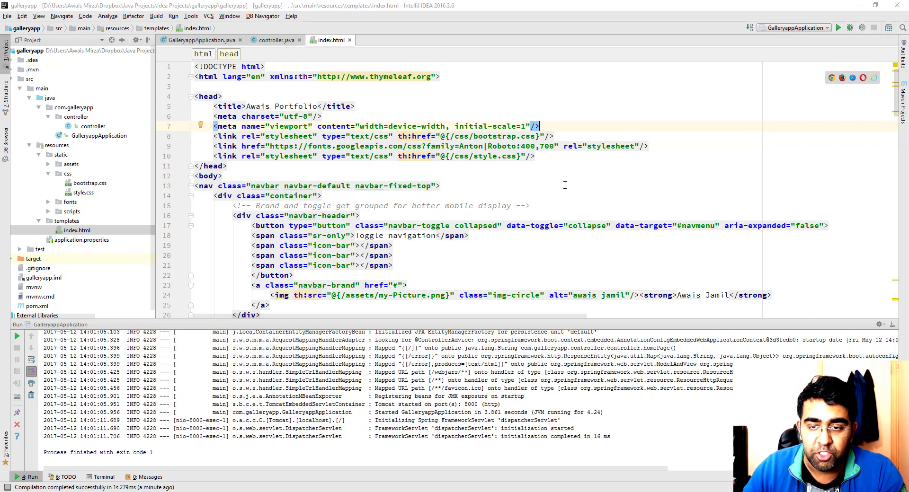
pyautogui.moveTo(406, 156)
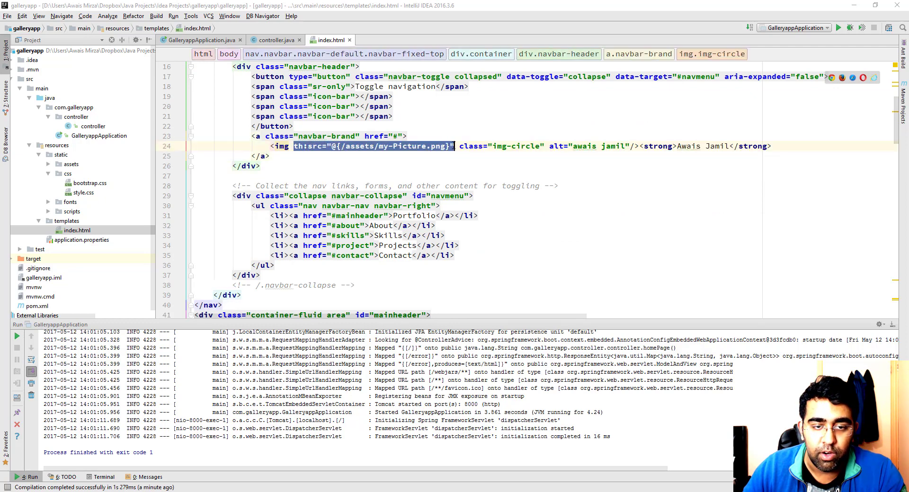
pyautogui.scroll(-3)
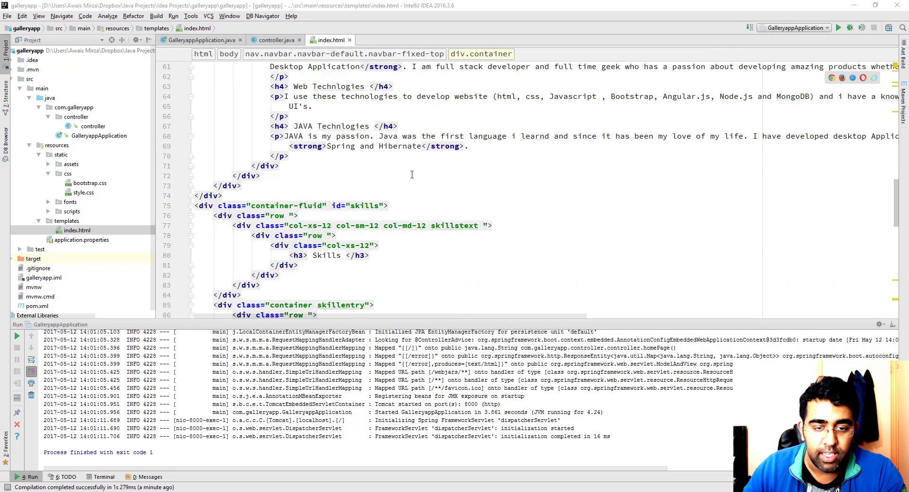
pyautogui.scroll(-3)
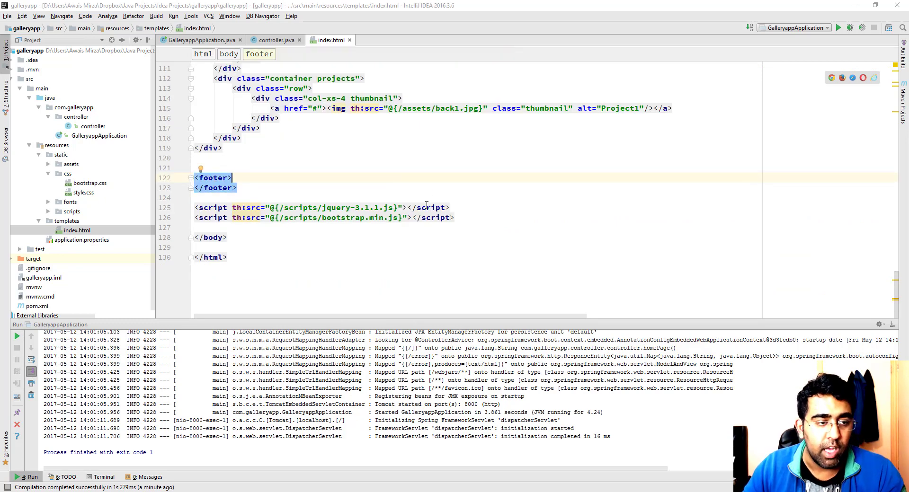
pyautogui.click(273, 39)
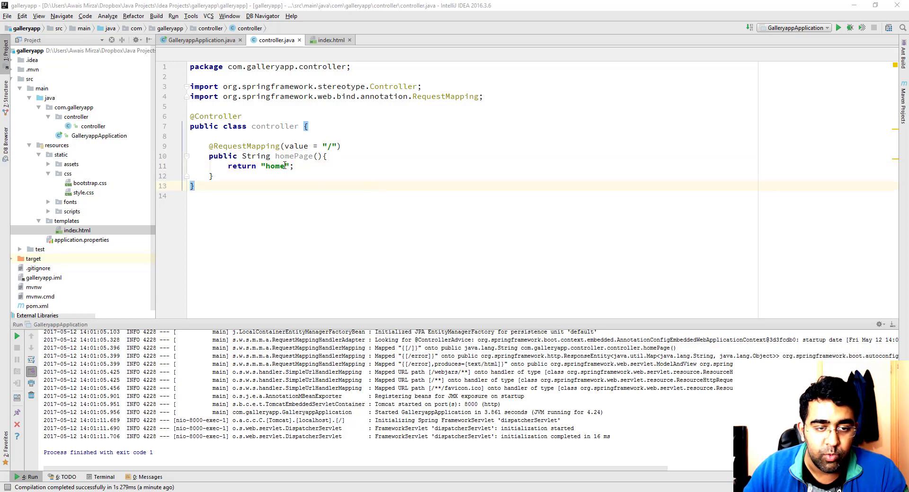
# Change the controller's returned view from "home" to "index" and rerun GalleryappApplication.
pyautogui.doubleClick(276, 165)
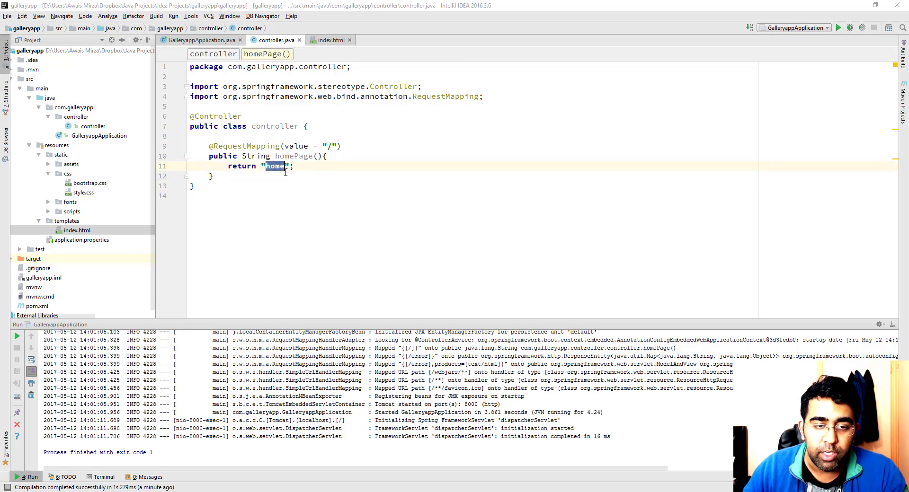
pyautogui.write('index')
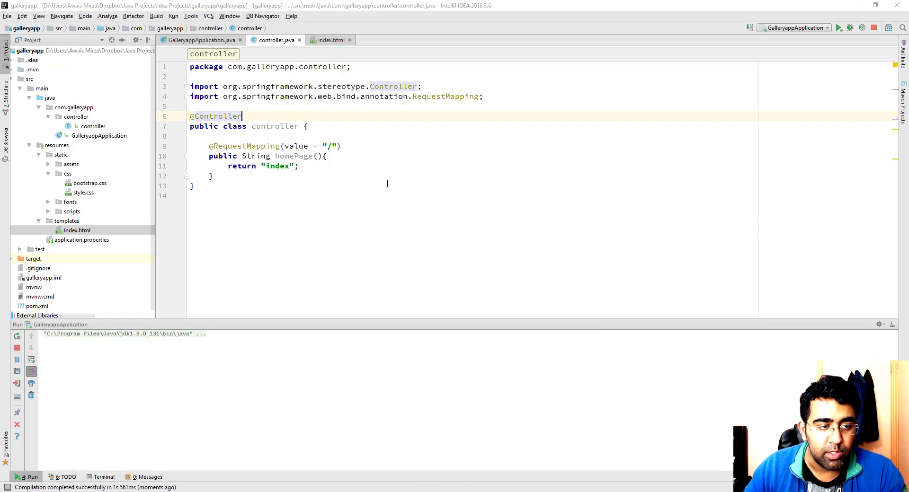
pyautogui.click(839, 27)
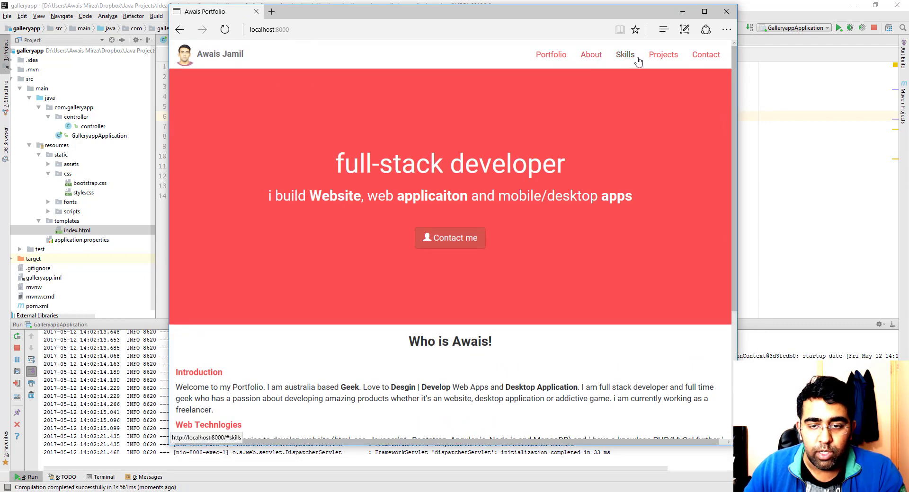
# Jump to the Skills section of the portfolio at localhost:8000 where the Project1 image is broken.
pyautogui.click(624, 54)
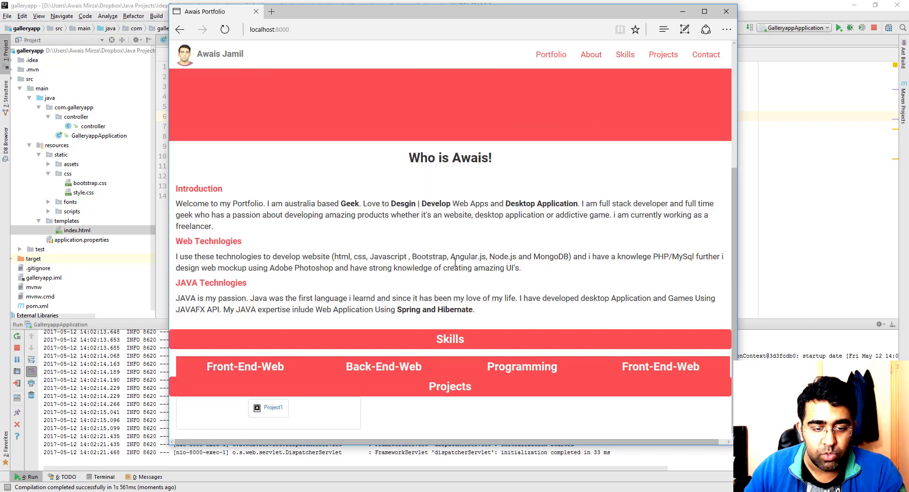
pyautogui.moveTo(446, 399)
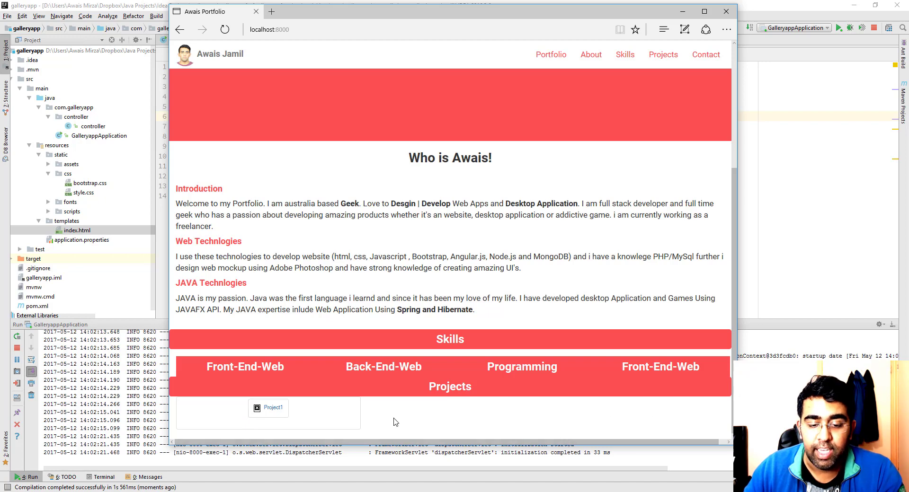
pyautogui.moveTo(623, 428)
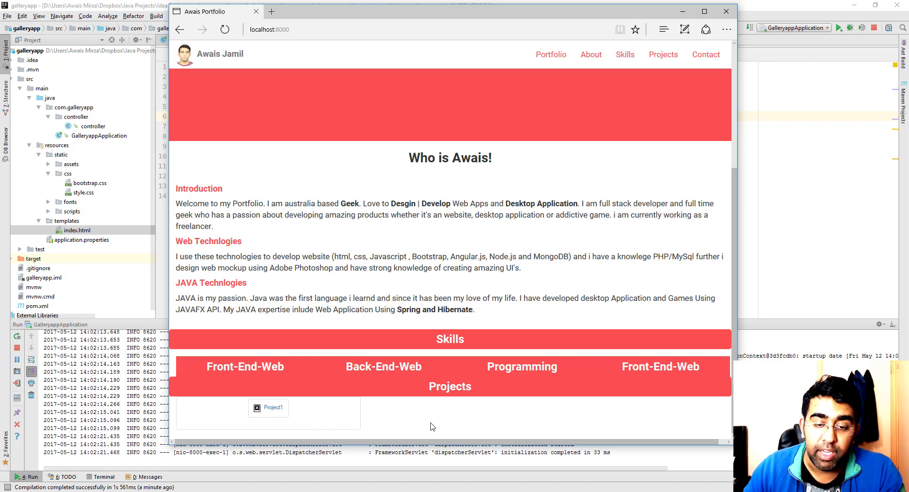
pyautogui.moveTo(432, 308)
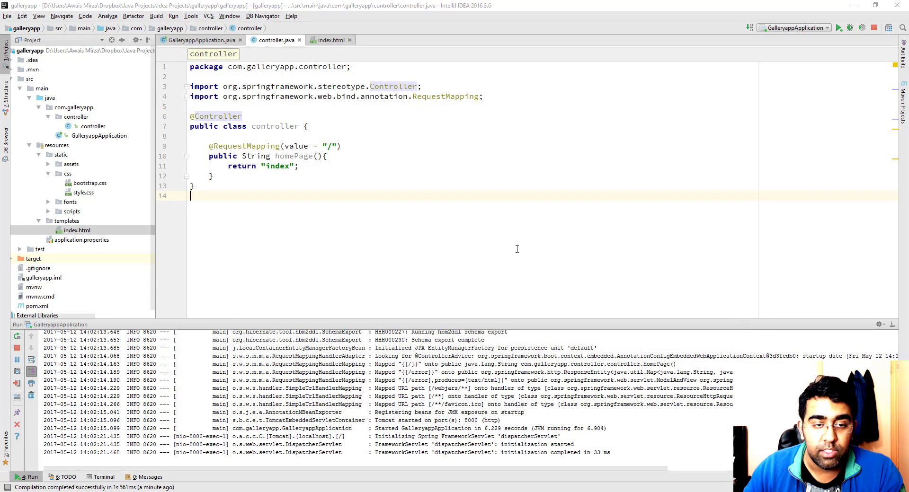
# Stop the server and set the Project1 img th:src in index.html to assets/p1.jpg.
pyautogui.click(873, 28)
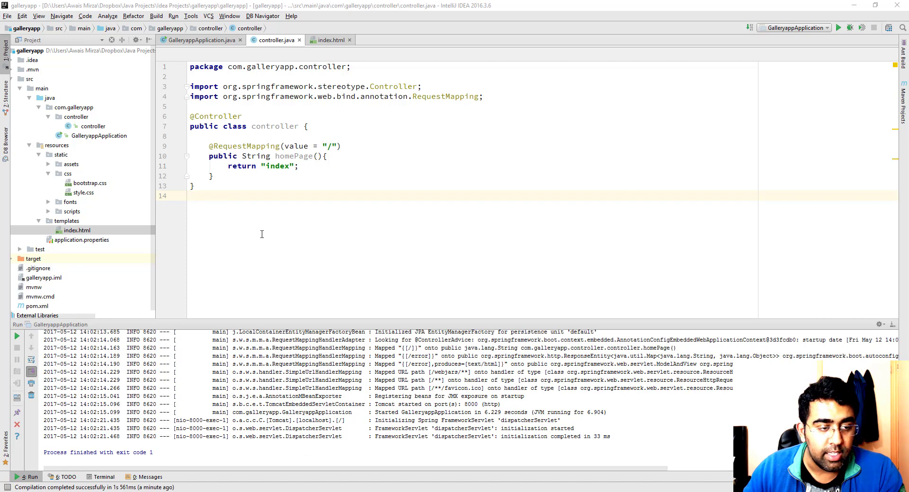
pyautogui.moveTo(86, 202)
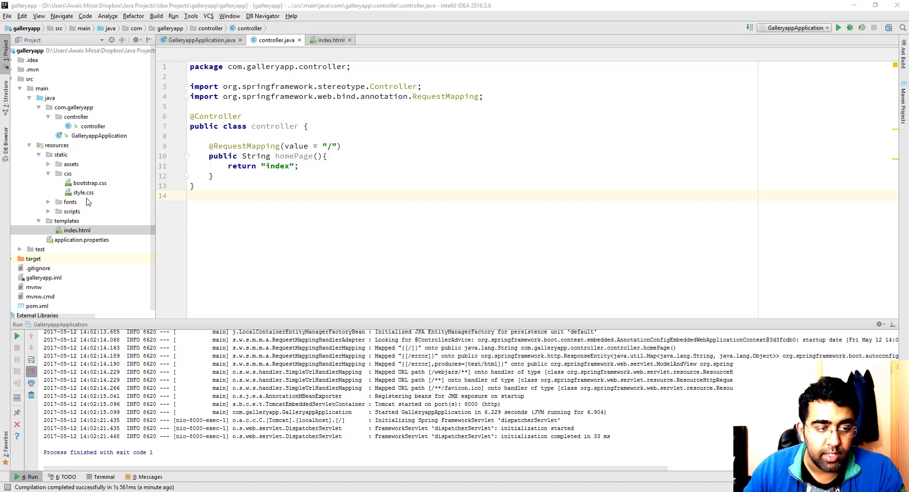
pyautogui.click(328, 39)
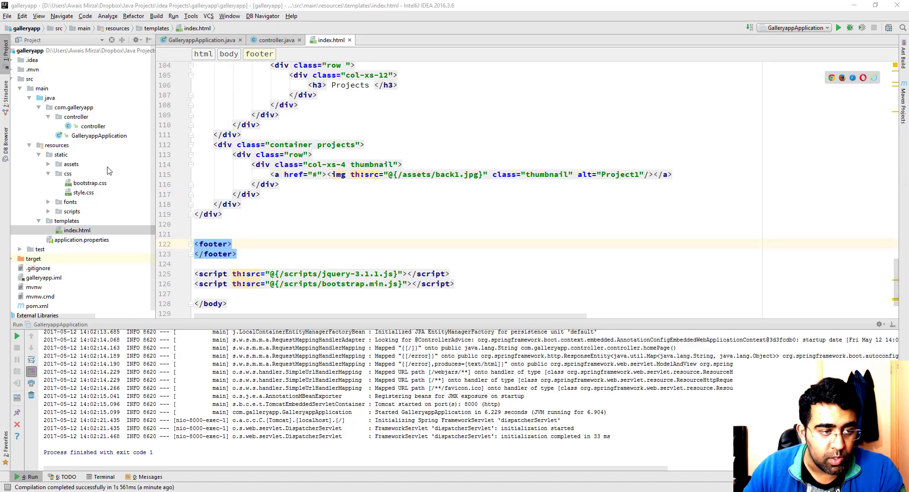
pyautogui.click(71, 164)
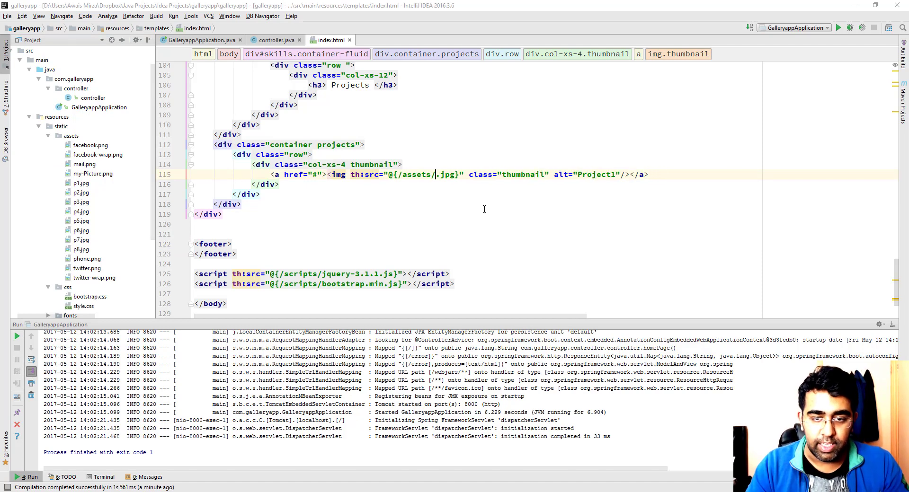
pyautogui.write('p1')
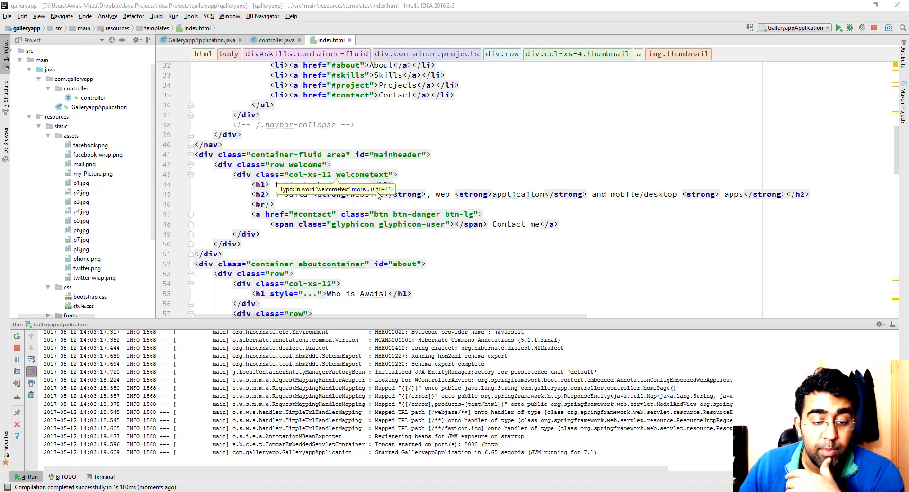
pyautogui.scroll(-3)
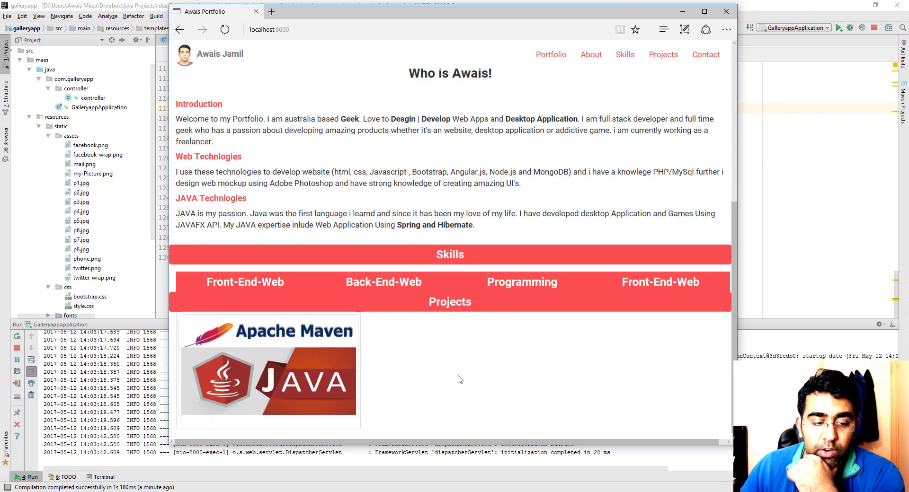
pyautogui.moveTo(352, 388)
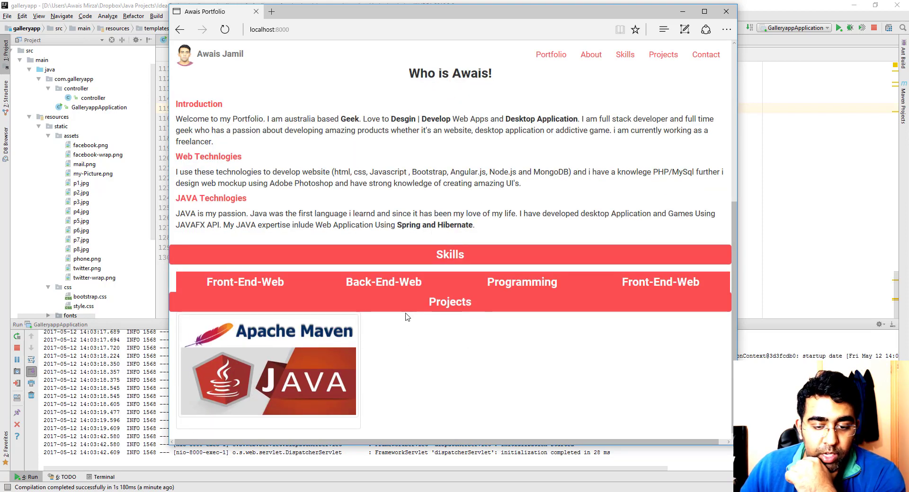
pyautogui.moveTo(314, 333)
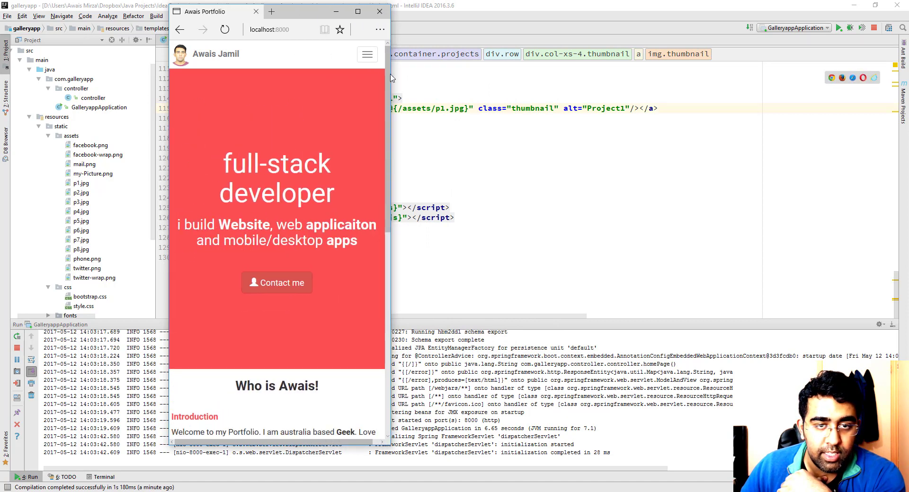
# Narrow the Edge window to see the Projects layout stack, then widen it back.
pyautogui.click(367, 54)
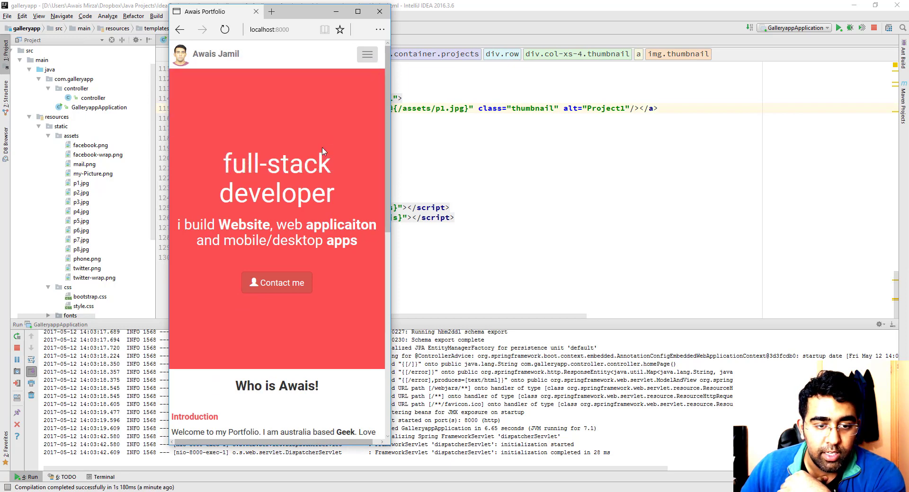
pyautogui.scroll(-3)
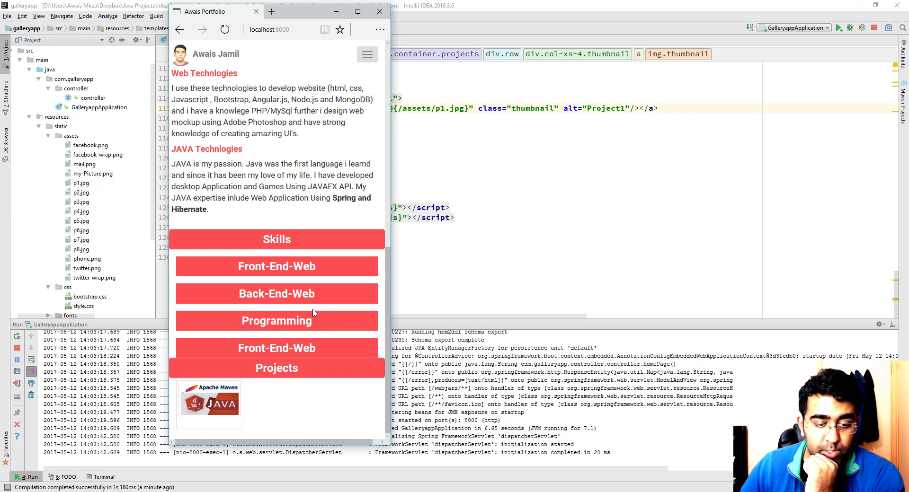
pyautogui.moveTo(374, 85)
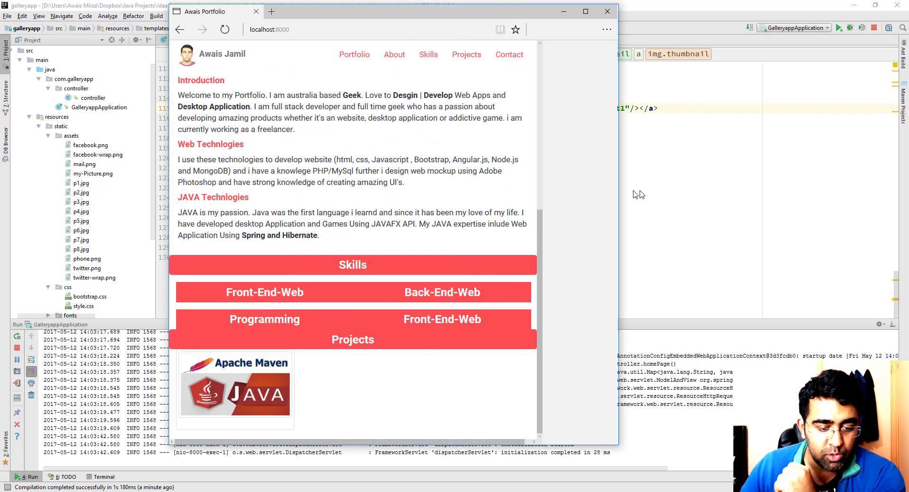
pyautogui.click(585, 11)
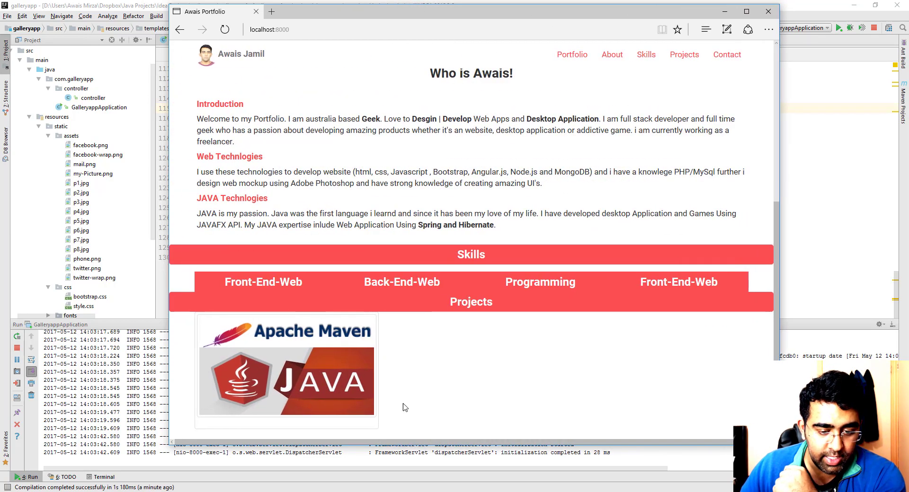
pyautogui.moveTo(276, 428)
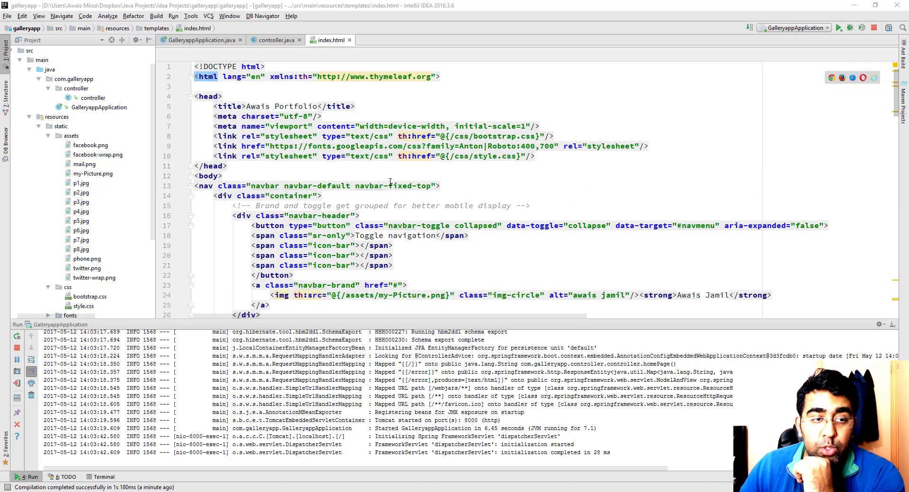
pyautogui.moveTo(405, 186)
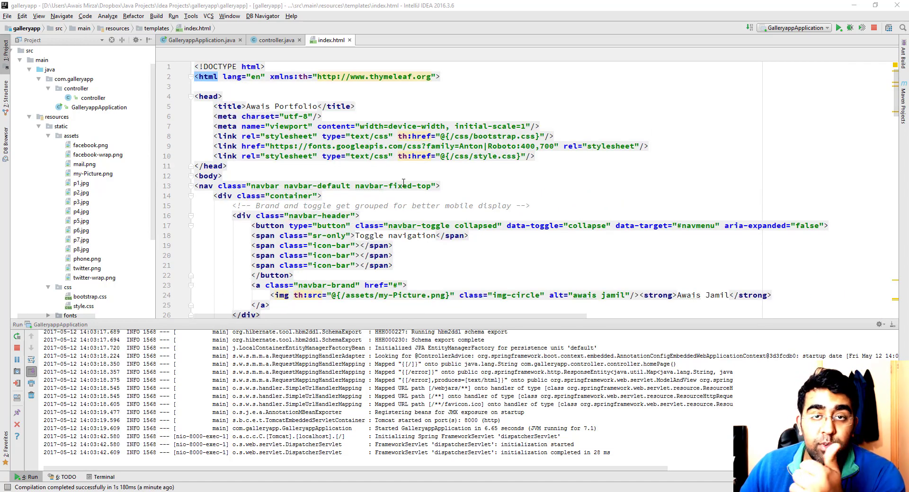